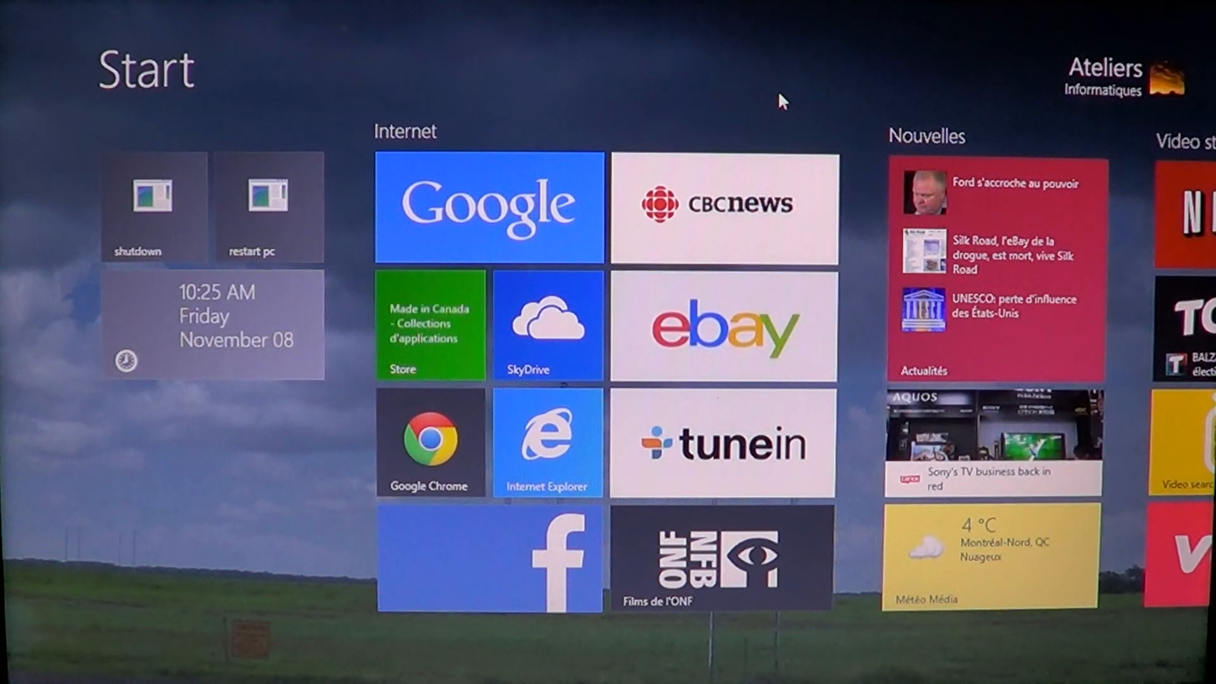
Scroll the Start screen right to the Video streaming and Desktop tile groups and show the charms bar.
scroll("right", 3)
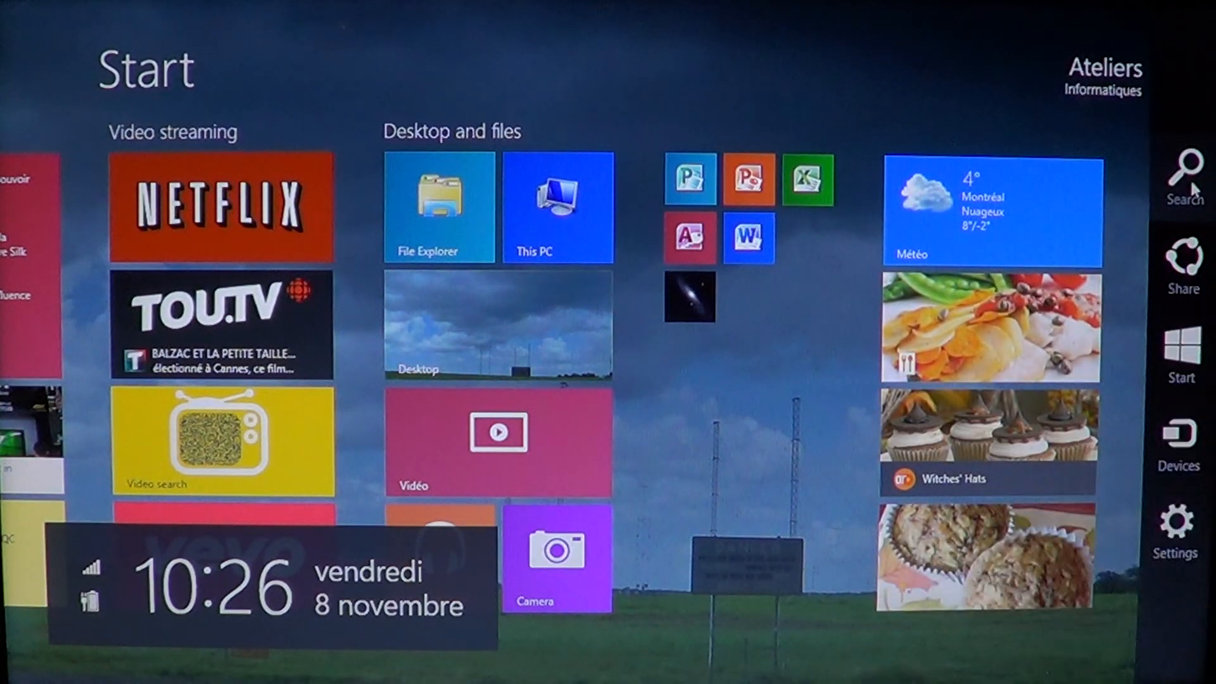
Search settings only for 'microphone privacy settings' from the Search charm.
left_click(1178, 171)
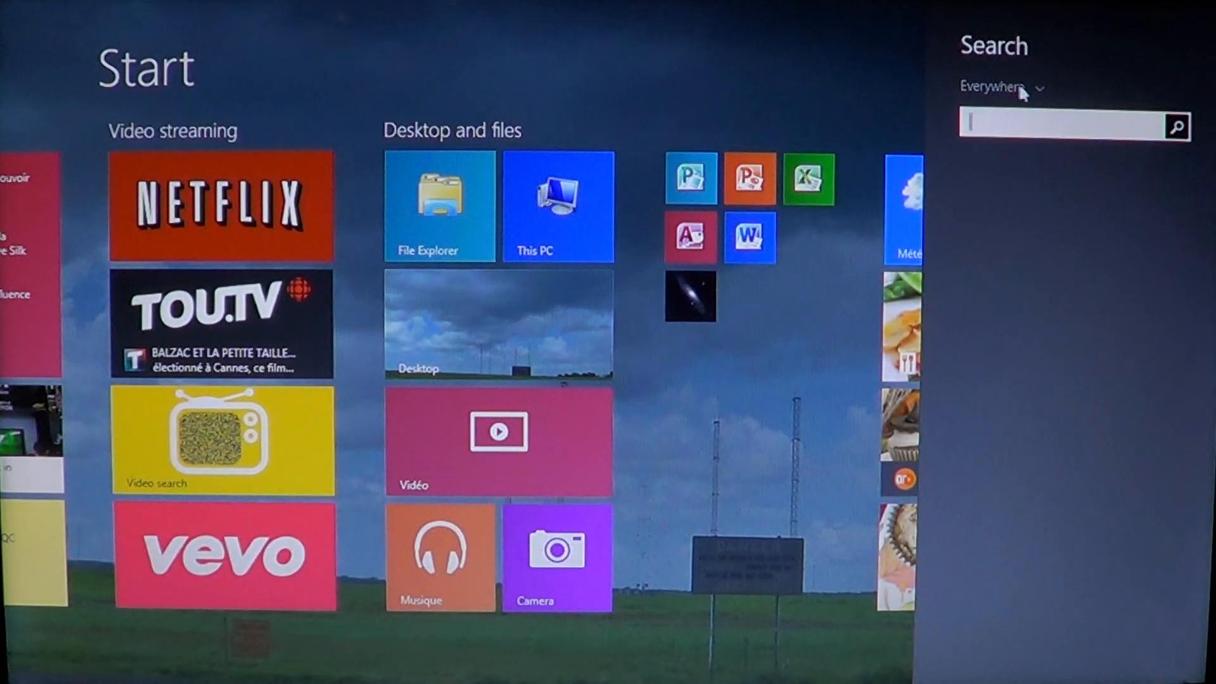
left_click(992, 88)
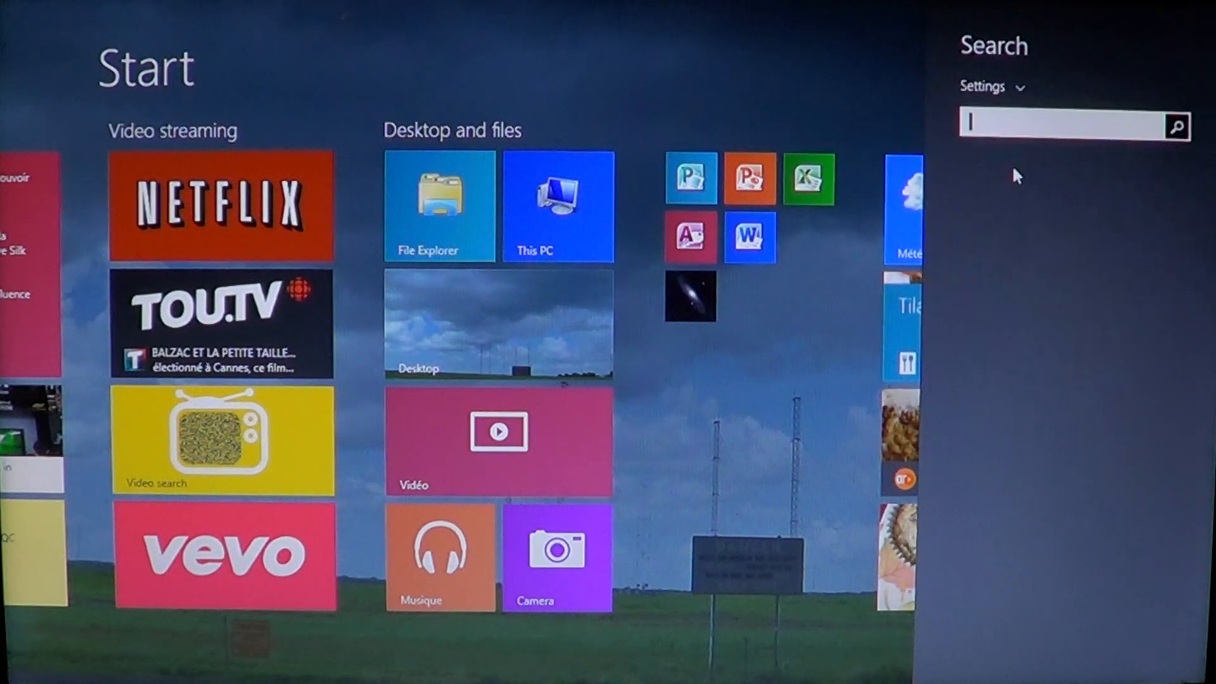
type("microphone privacy settings")
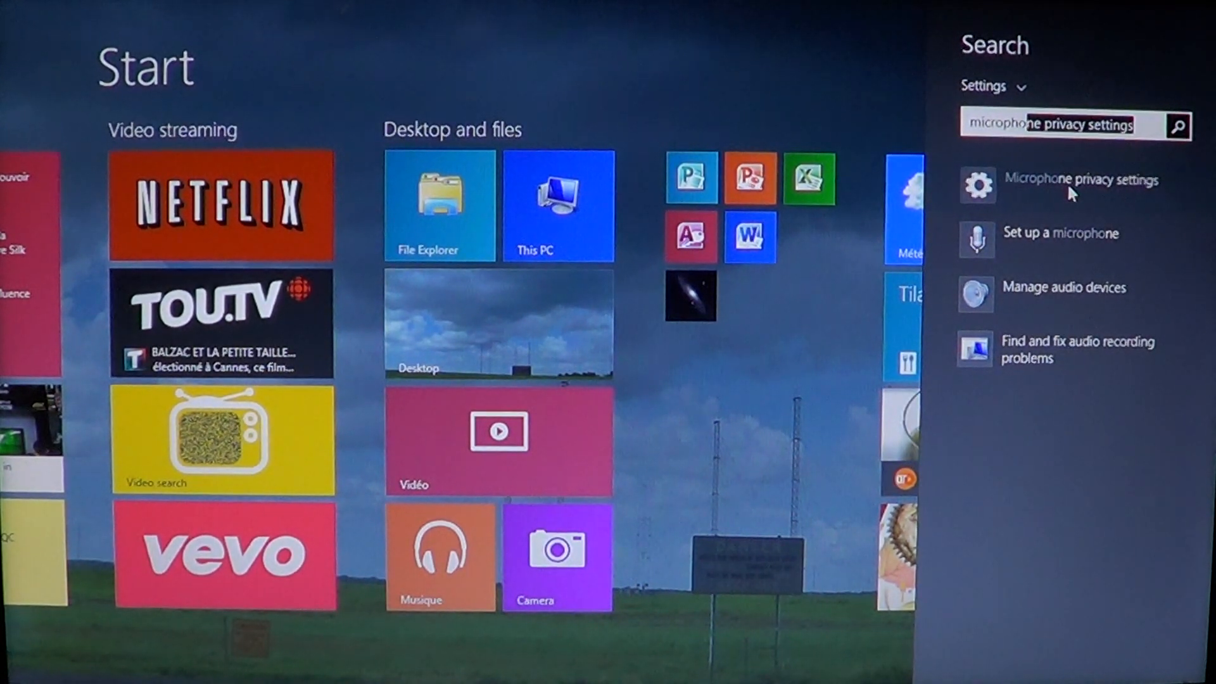
Show the Microphone privacy page and toggle Enregistreur's microphone access on then off again.
left_click(1081, 179)
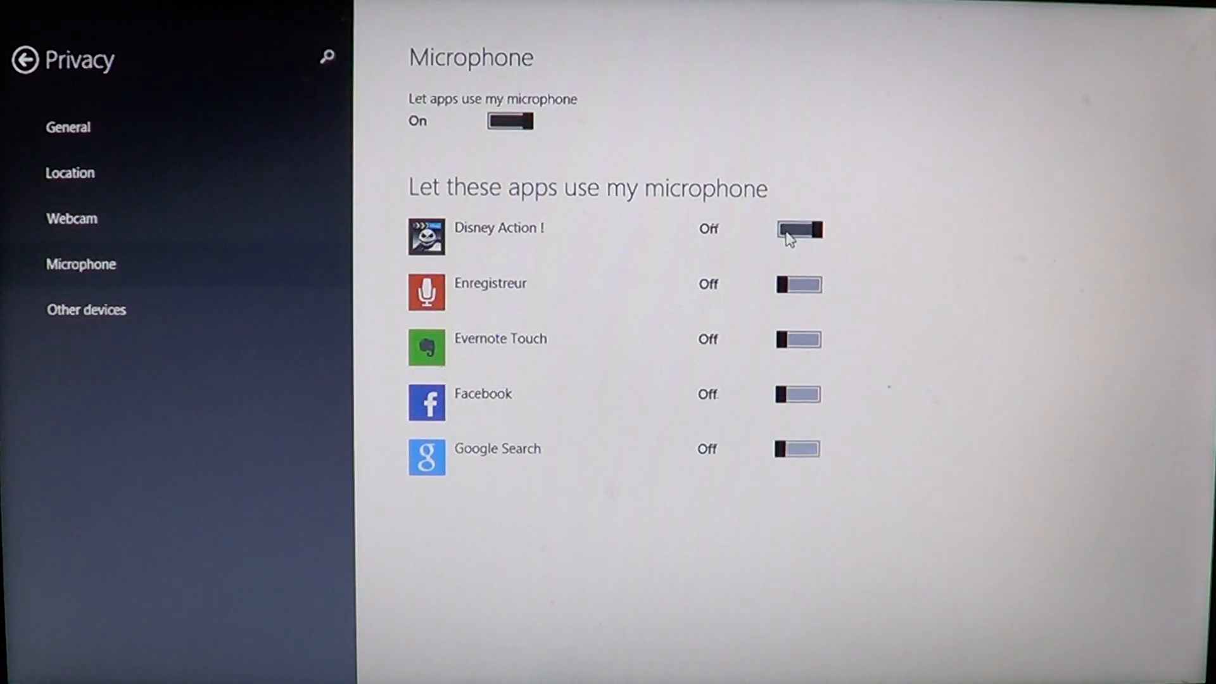
left_click(797, 286)
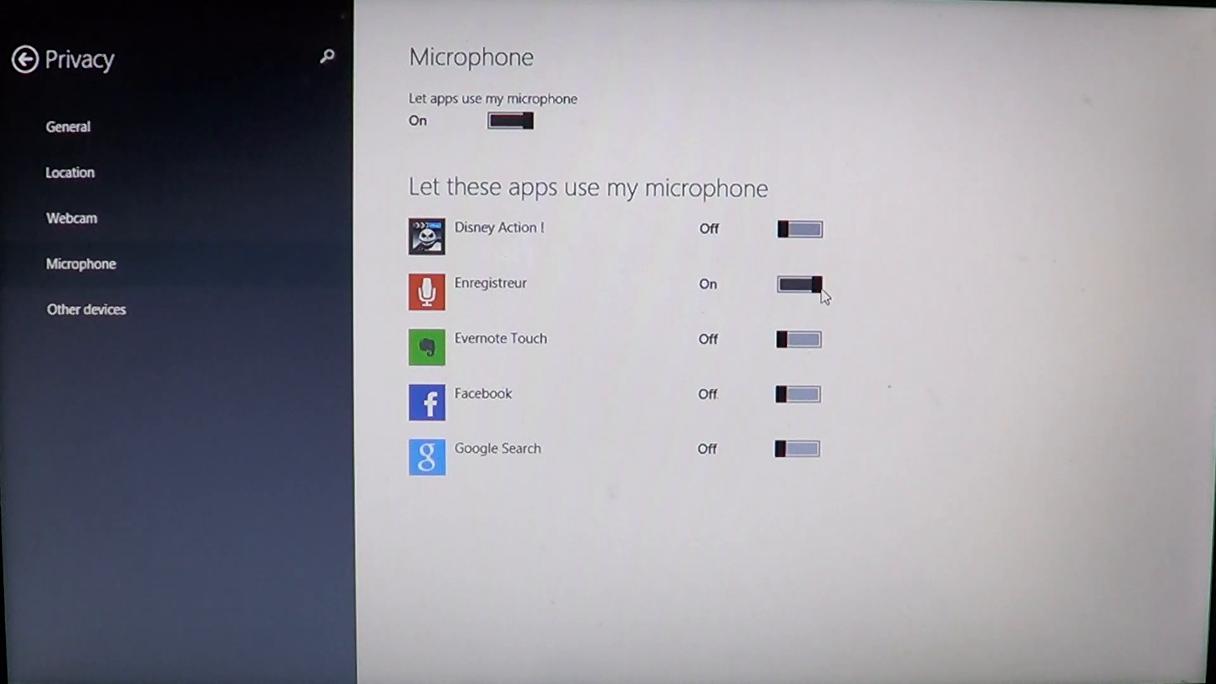
left_click(797, 285)
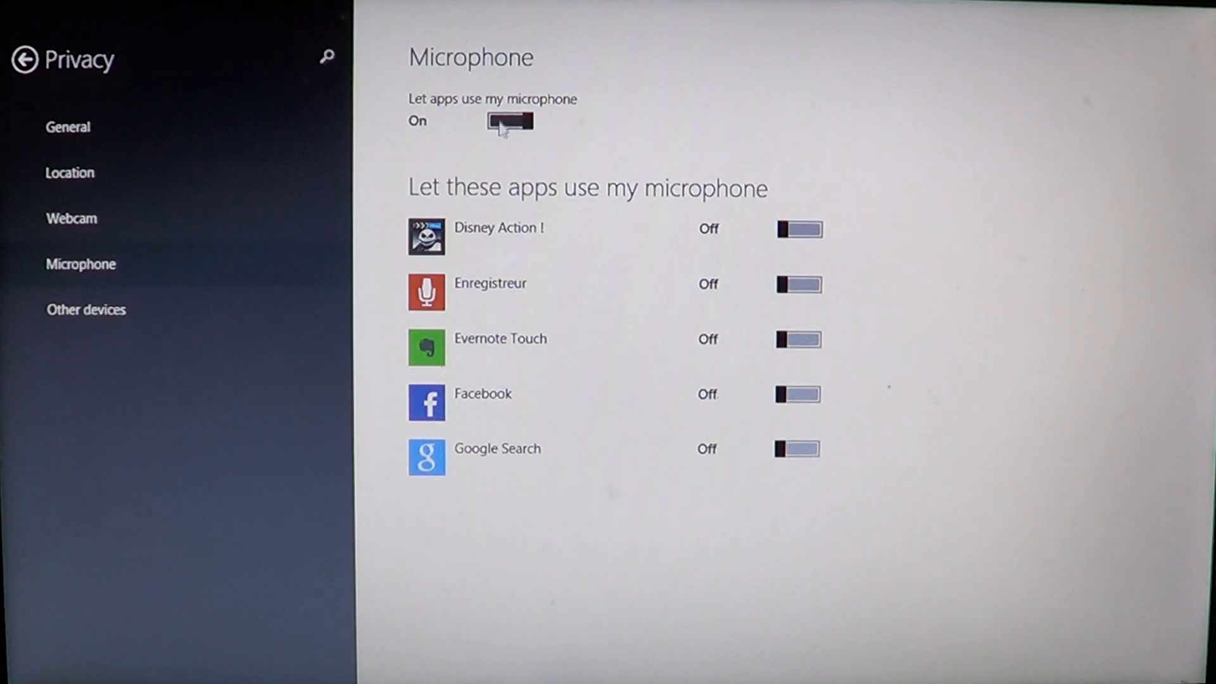
left_click(510, 122)
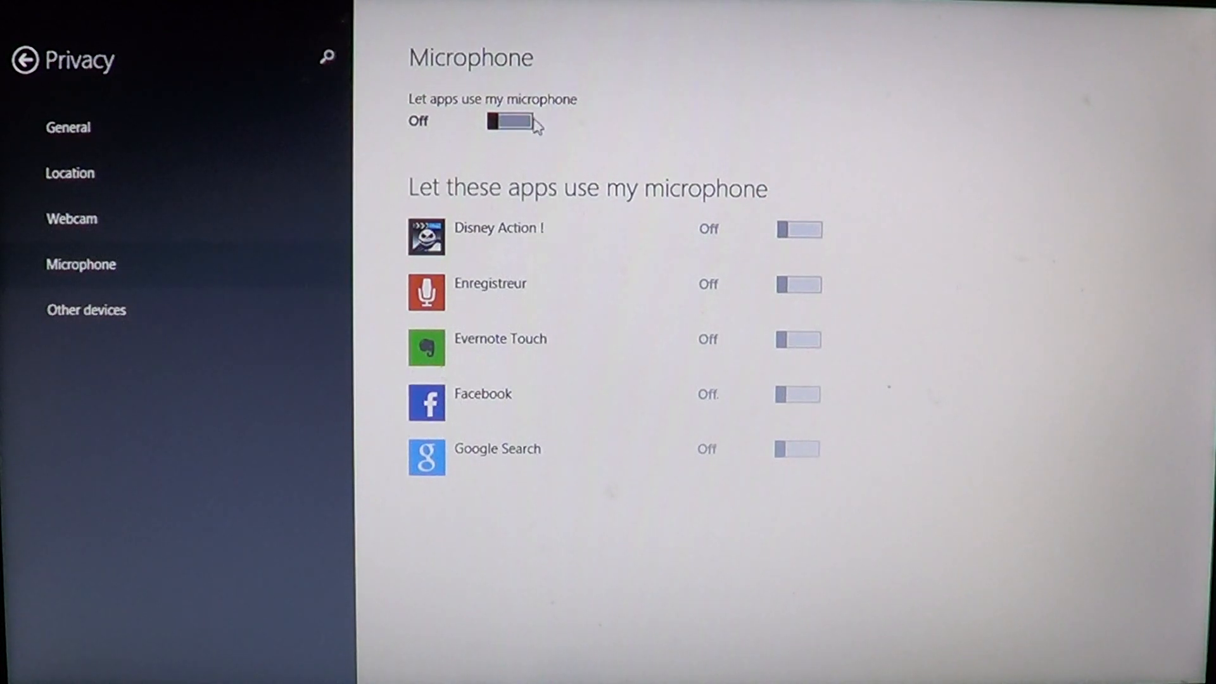
left_click(510, 122)
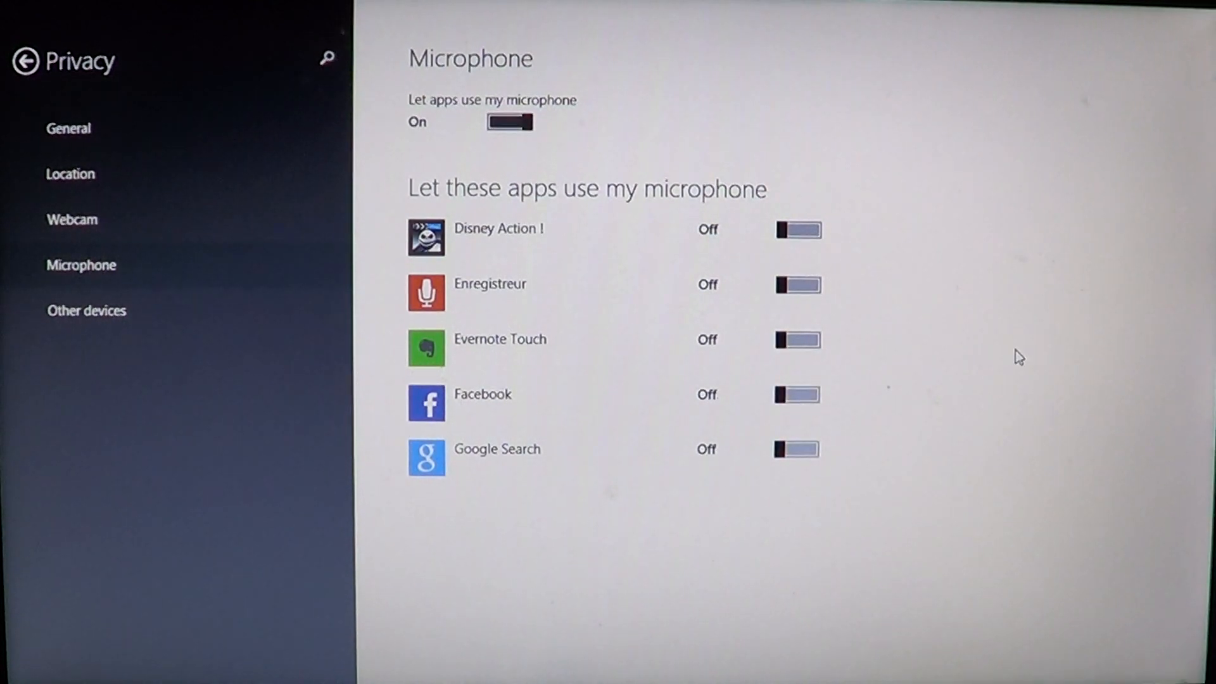